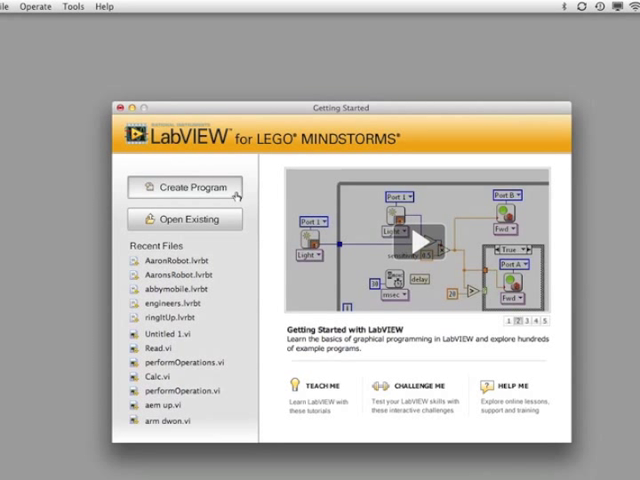
# Create a blank robot project named KennedysRobot from the Create Program start screen
pyautogui.click(184, 188)
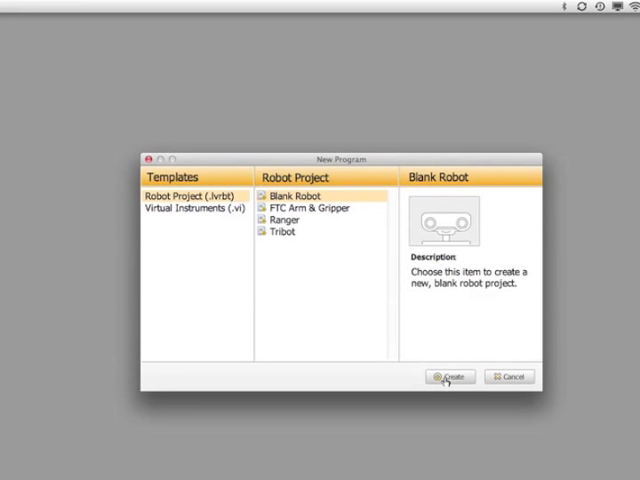
pyautogui.click(448, 376)
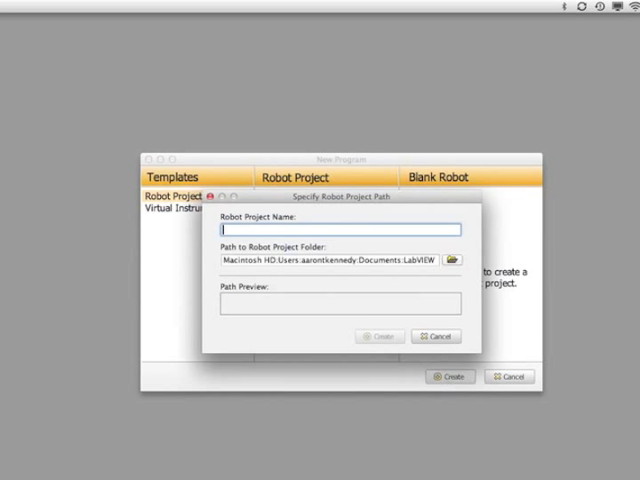
pyautogui.write('Kennedys')
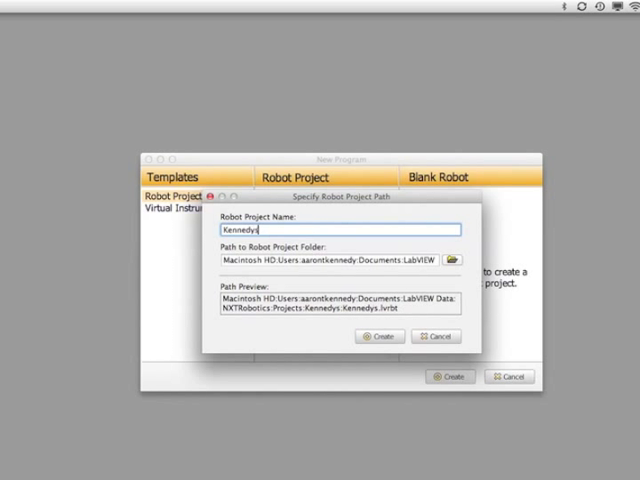
pyautogui.write('Robot')
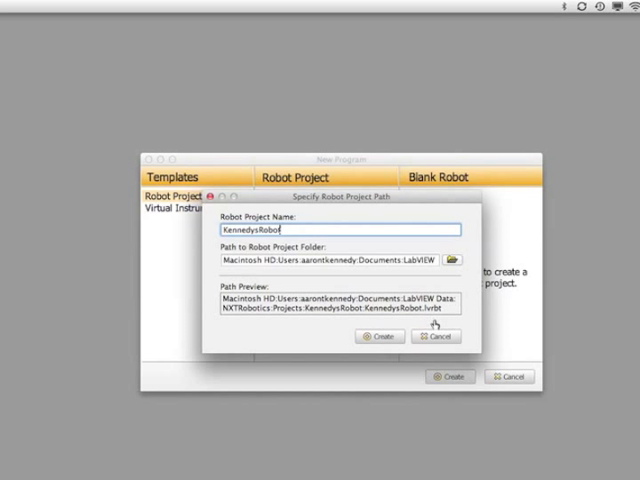
pyautogui.click(378, 336)
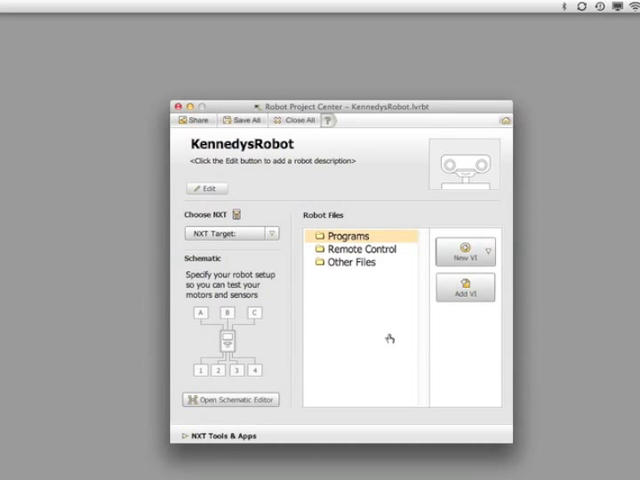
pyautogui.moveTo(392, 122)
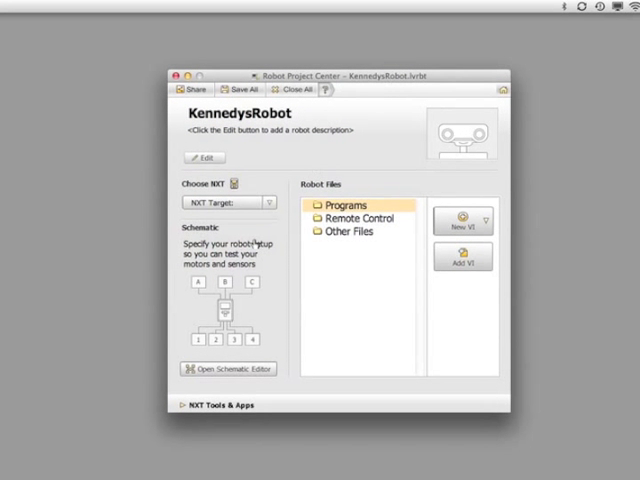
# Expand the NXT Tools & Apps bar to list Terminal and Data Viewer
pyautogui.click(210, 406)
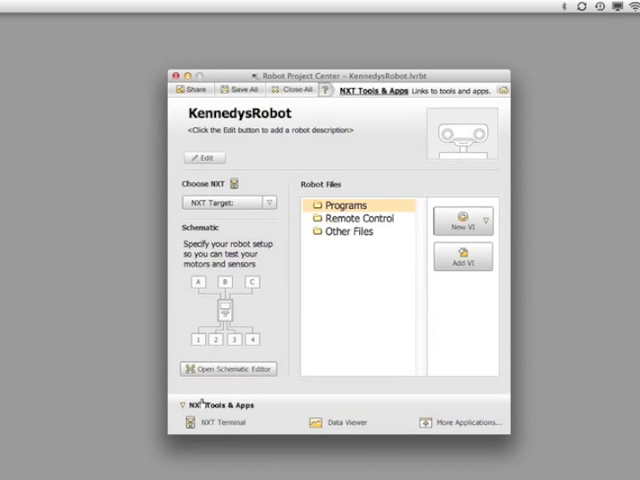